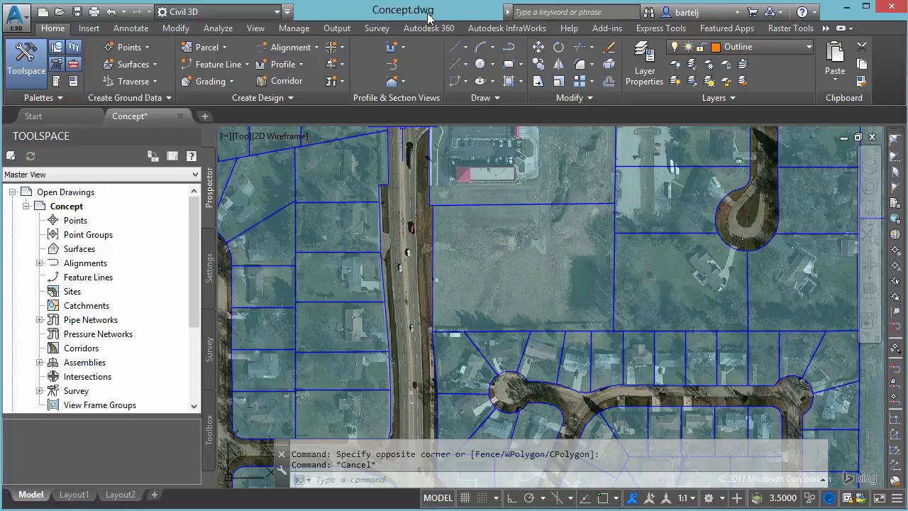
{"action": "mouse_move", "coordinate": [433, 19]}
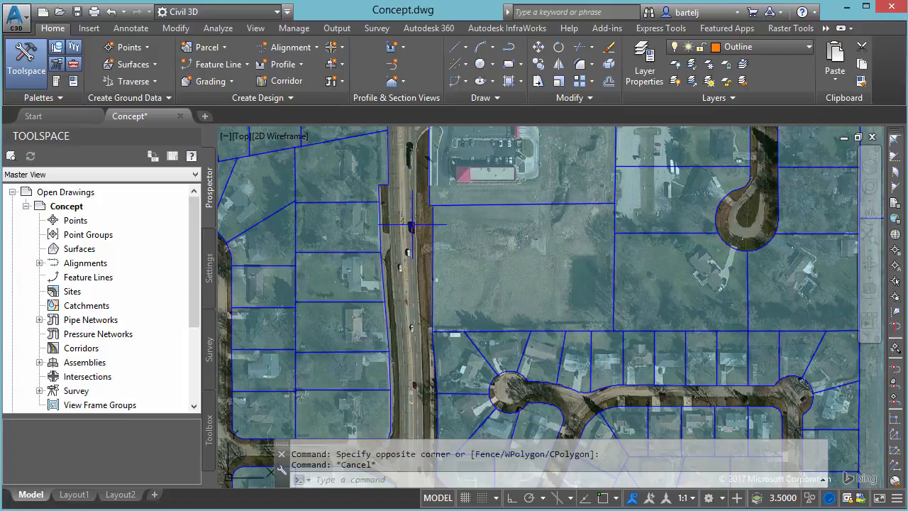
{"action": "mouse_move", "coordinate": [409, 232]}
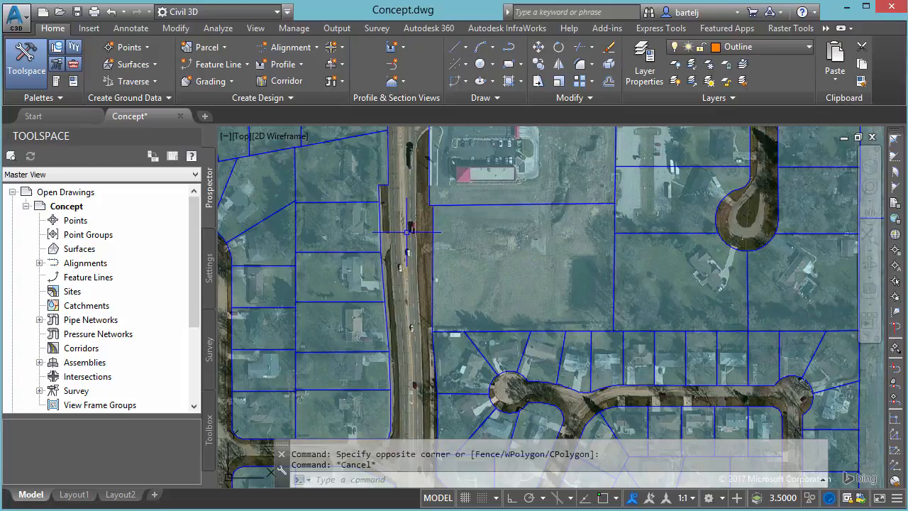
{"action": "mouse_move", "coordinate": [404, 238]}
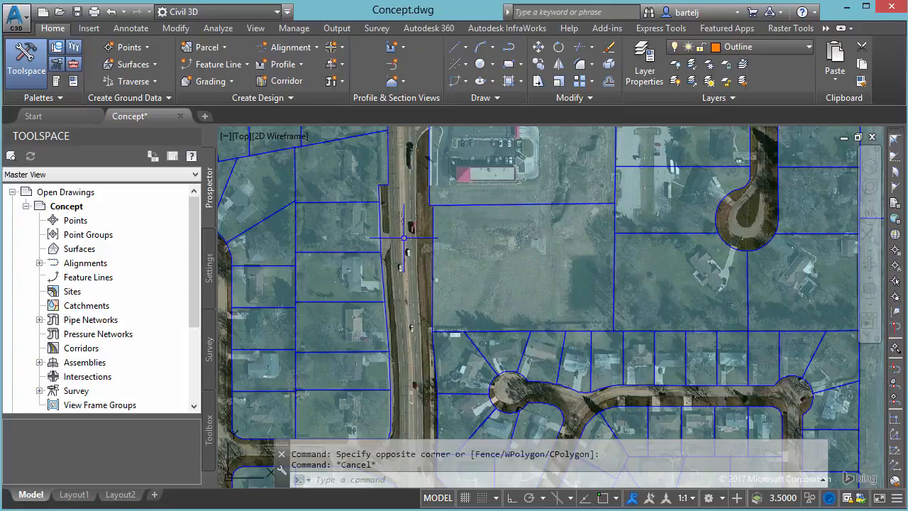
{"action": "type", "text": "d"}
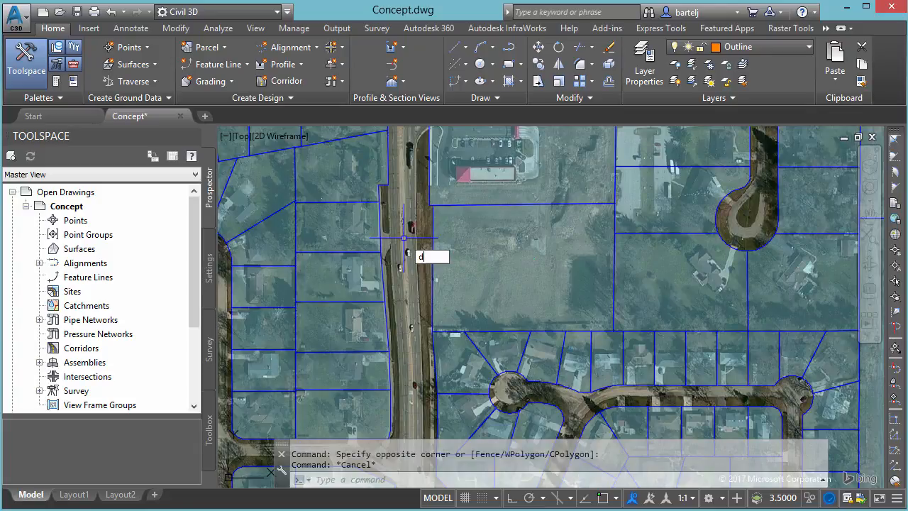
{"action": "type", "text": "wg"}
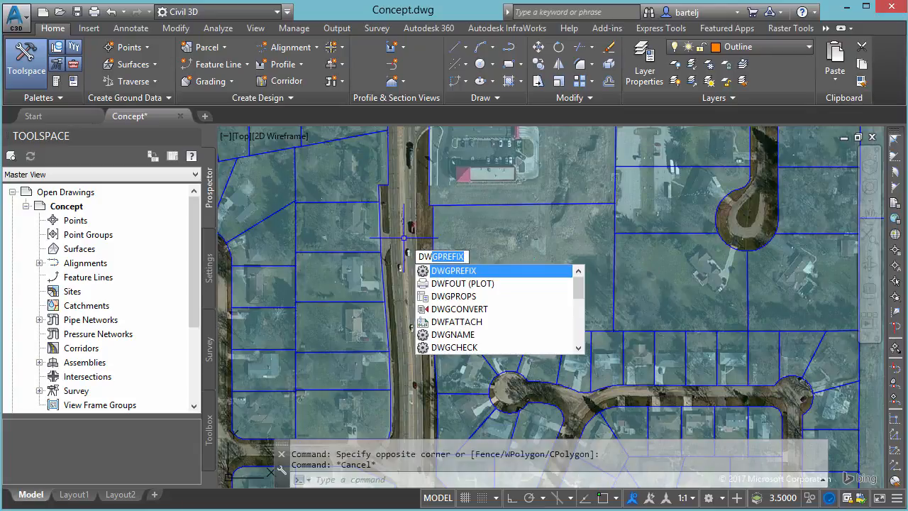